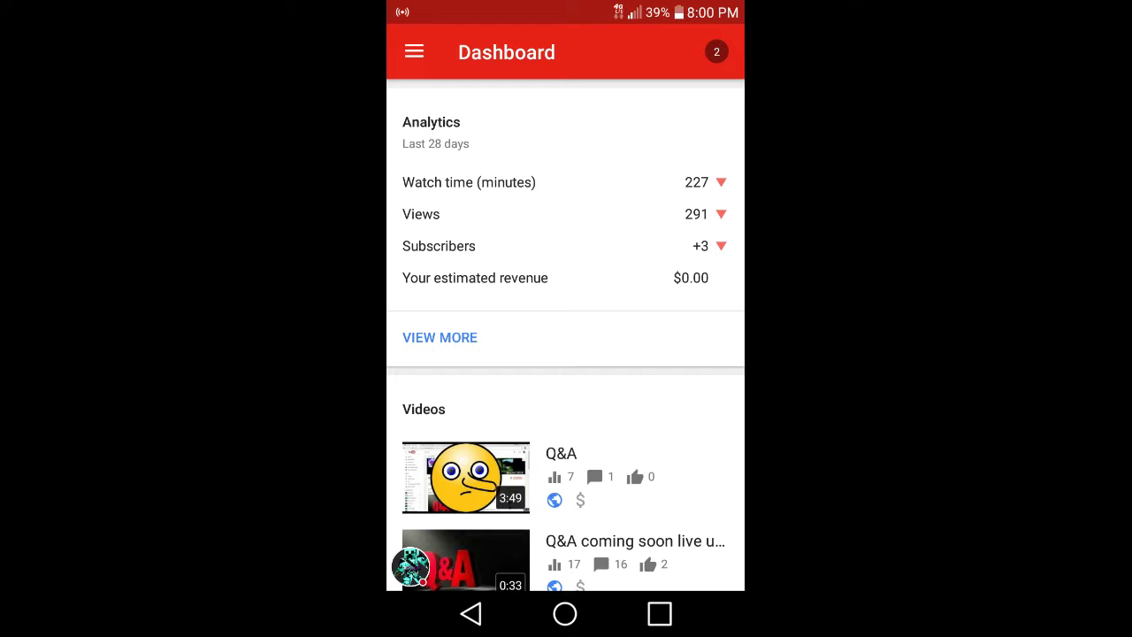
- Scroll down the YouTube Studio channel analytics dashboard
scroll("down", 3)
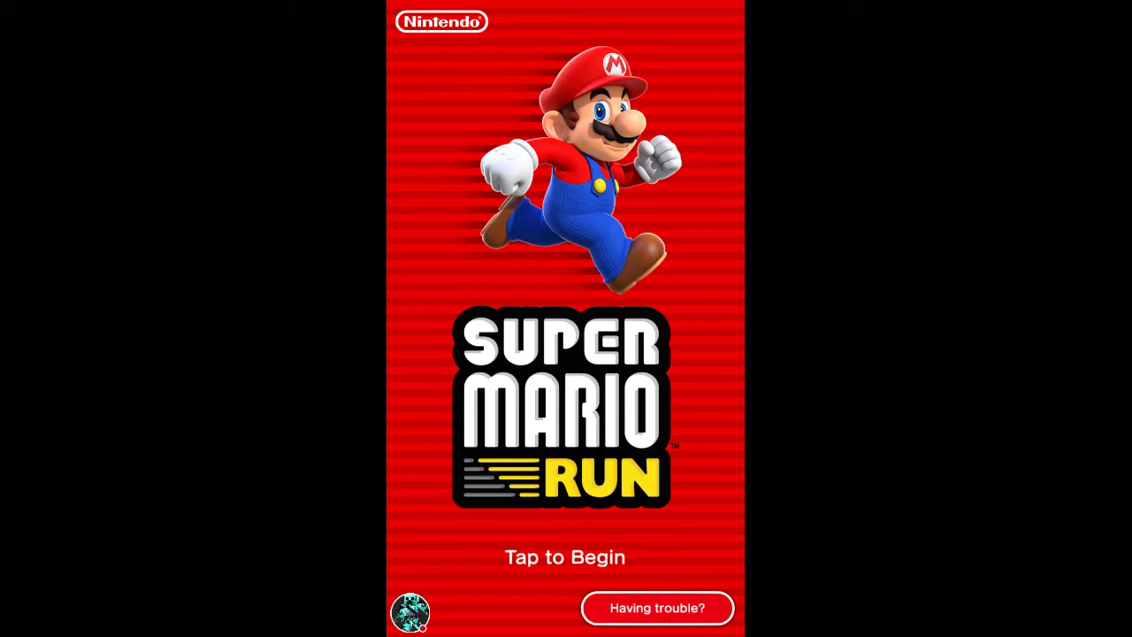
- Start Super Mario Run from the title screen to reach the kingdom map
left_click(656, 608)
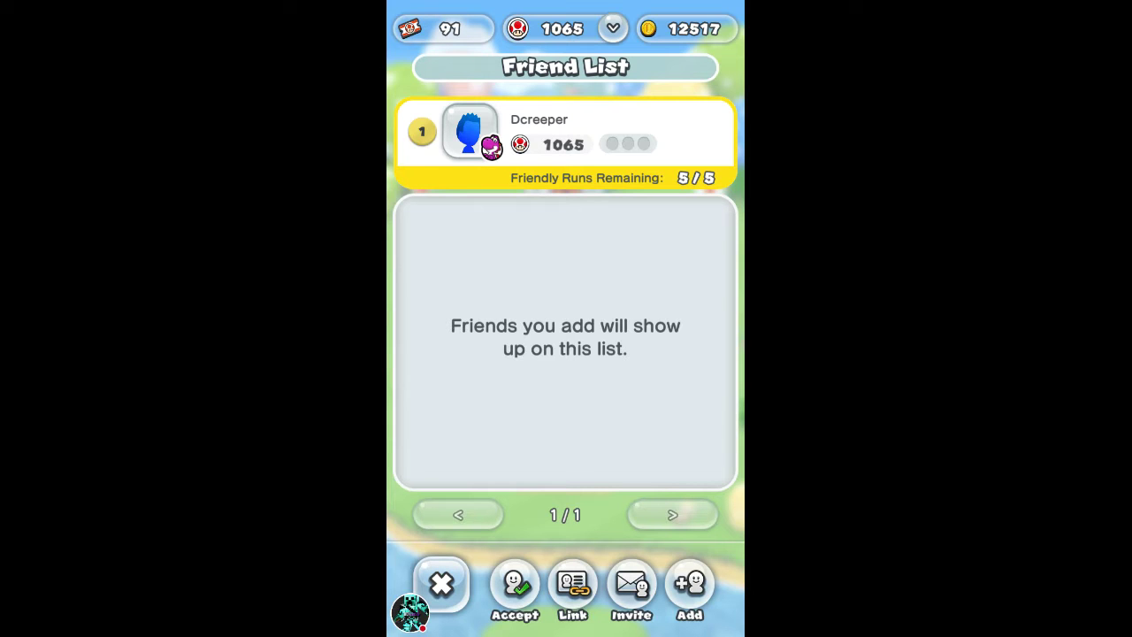
- View the Player ID in ID Search, then close it and the Friend List
left_click(689, 583)
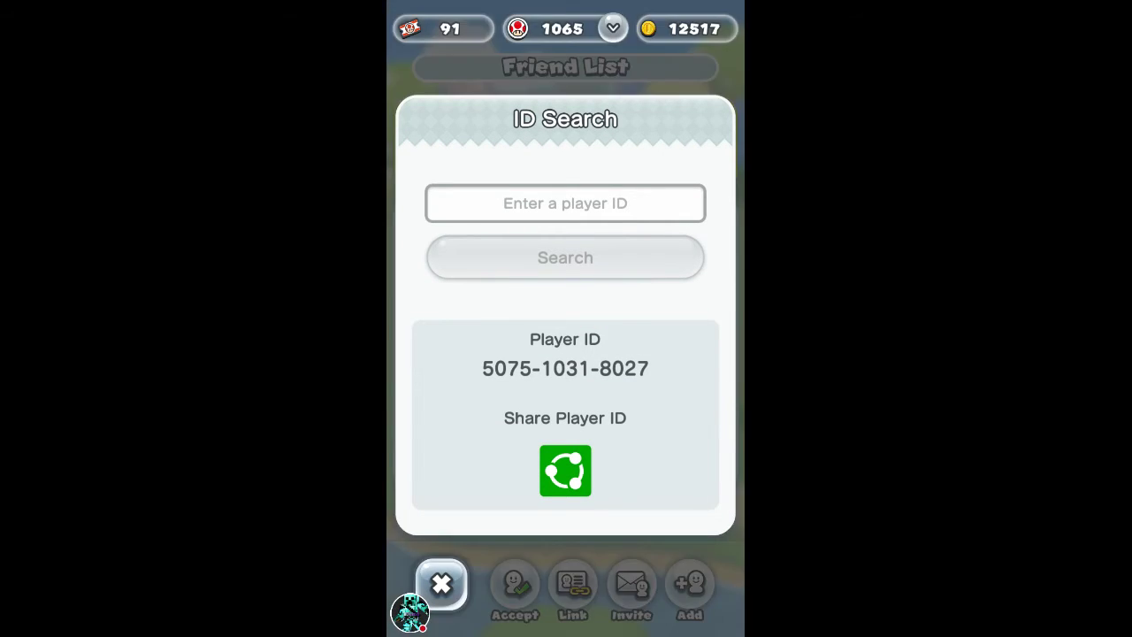
left_click(440, 583)
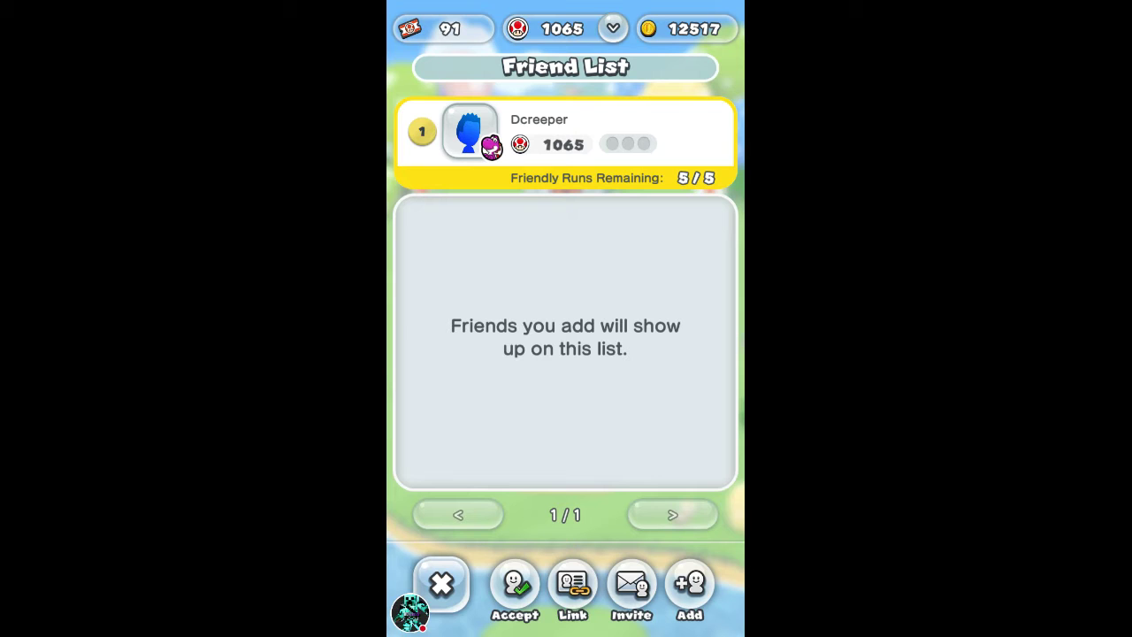
left_click(440, 582)
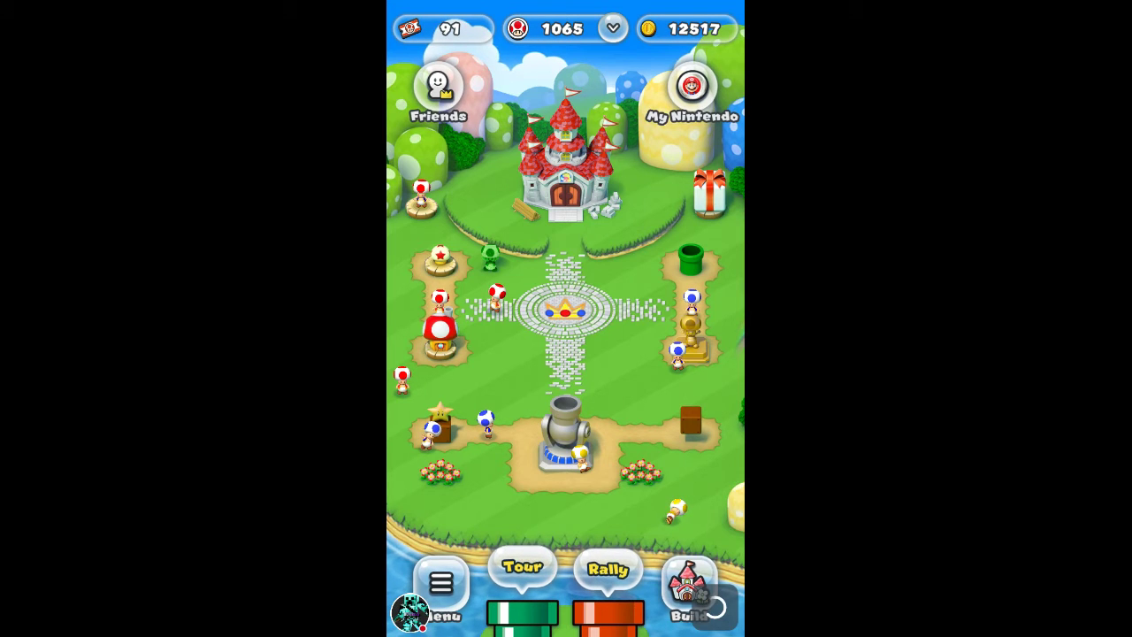